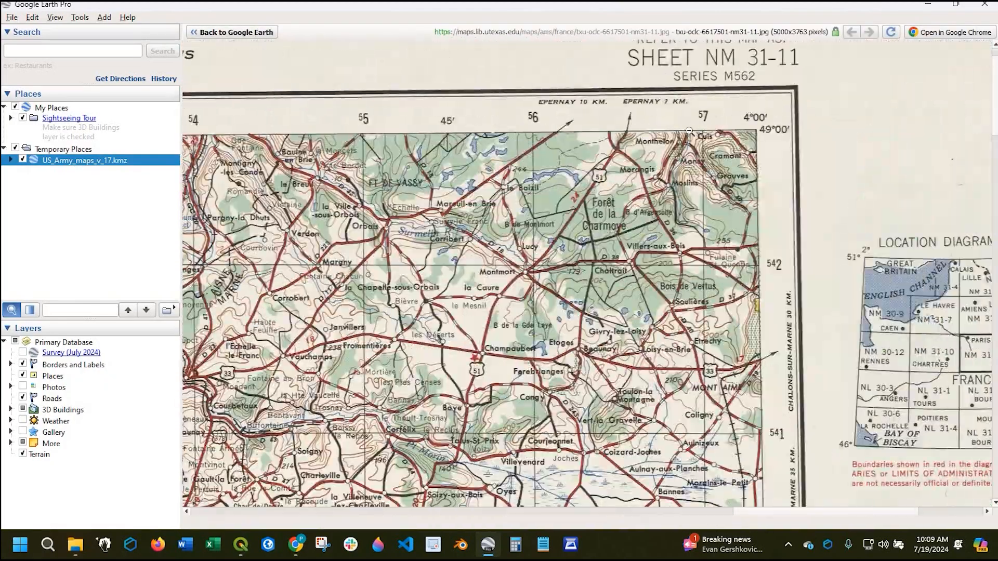
Download the US_Army_maps_v_17 KMZ from the maps.lib.utexas.edu result for 'us army map'.
scroll("down", 3)
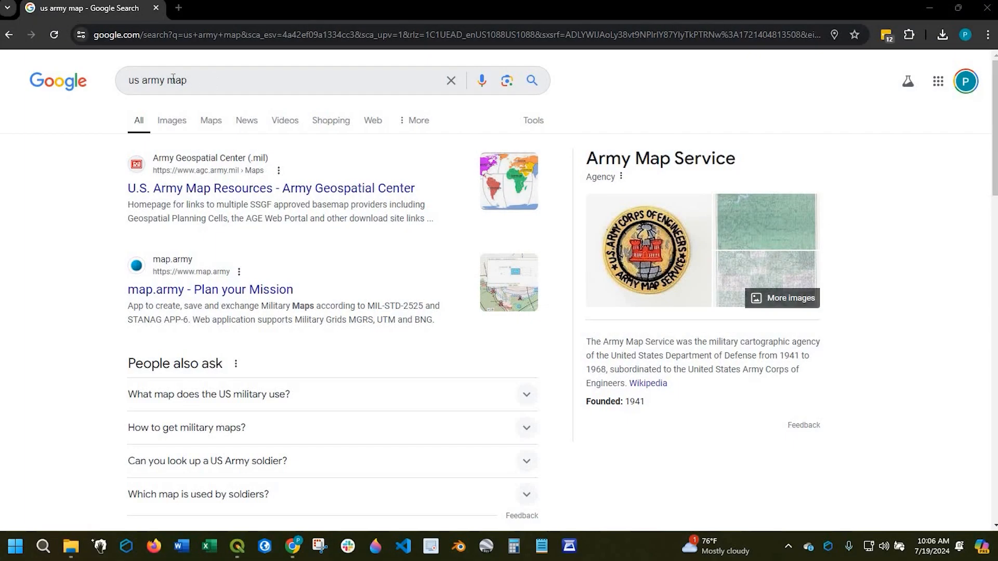
left_click(267, 80)
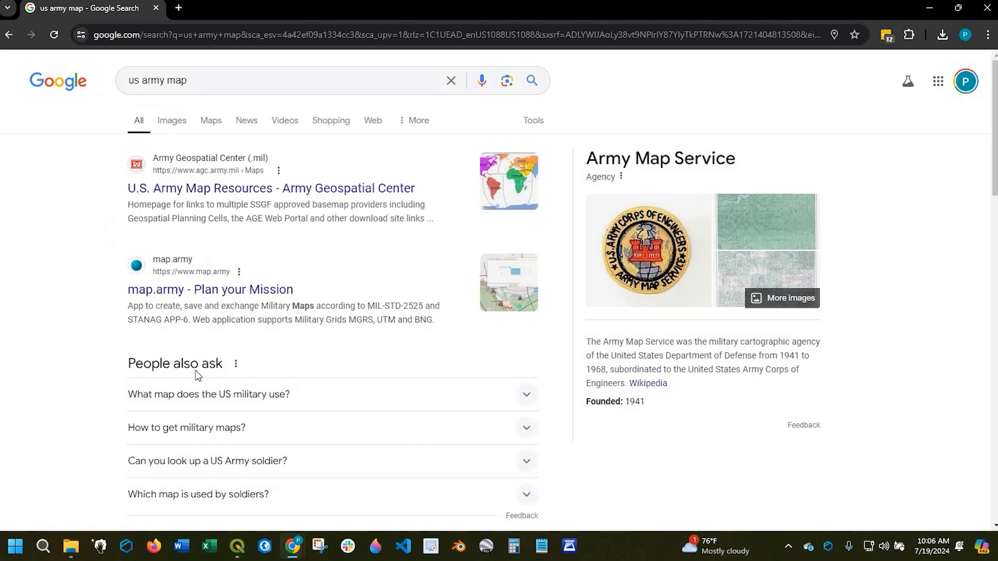
scroll("down", 3)
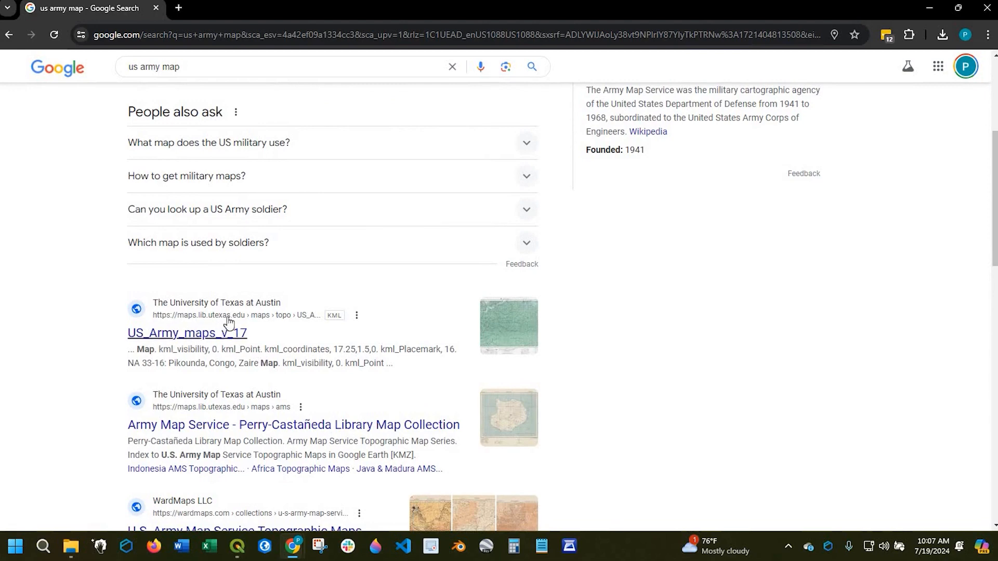
scroll("down", 3)
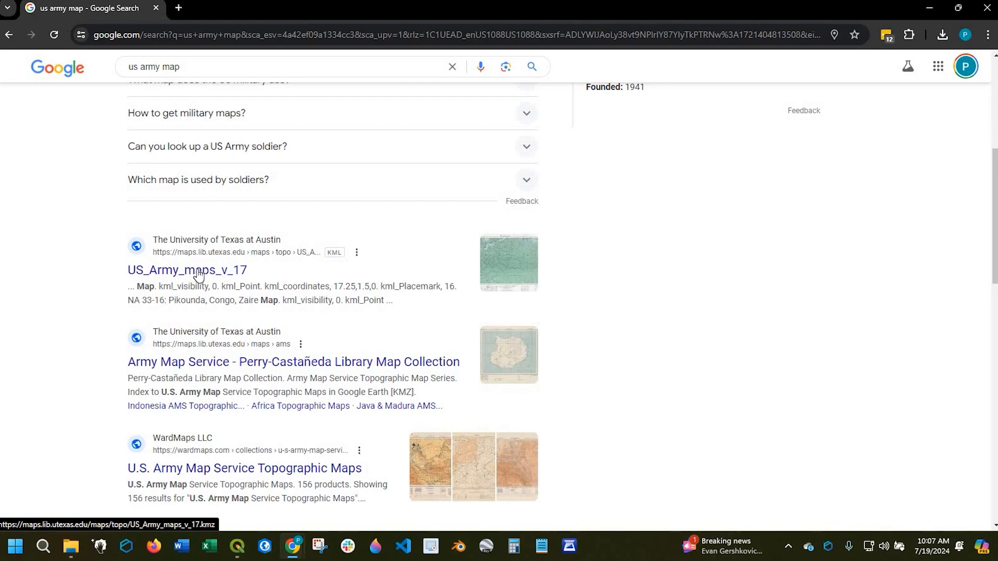
left_click(186, 270)
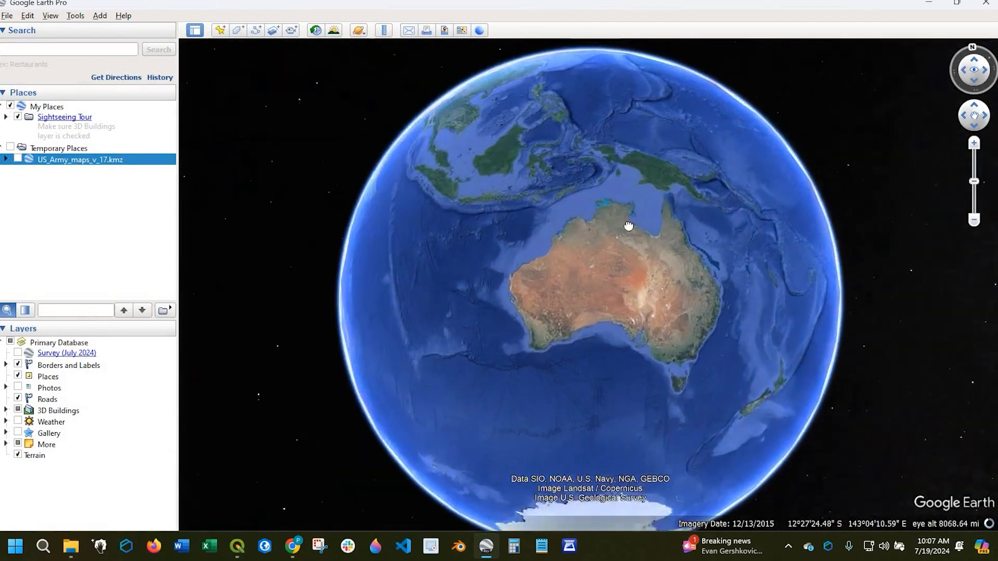
Open US_Army_maps_v_17.kmz in Google Earth with the file type set to All files.
left_click_drag(627, 227, 738, 385)
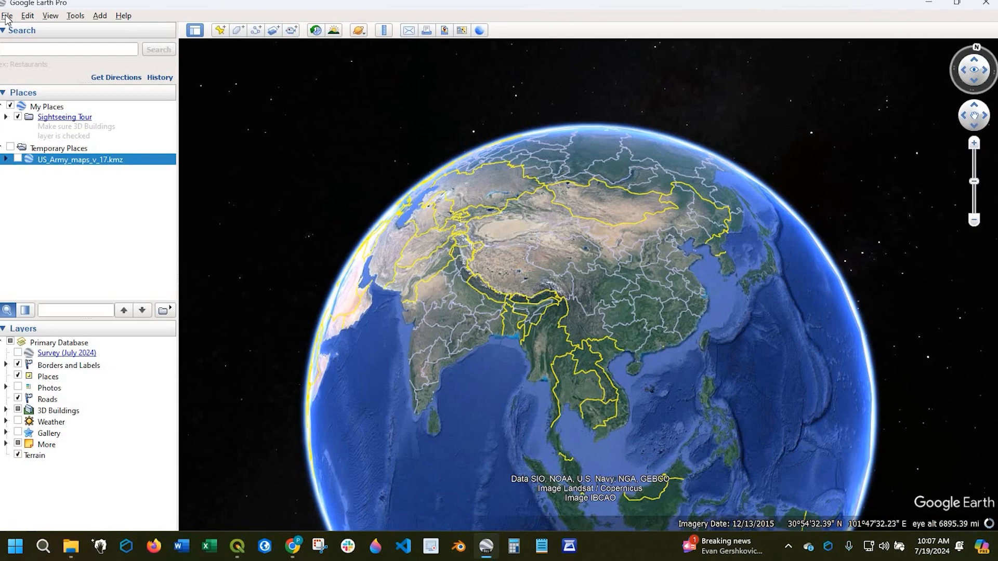
left_click(6, 15)
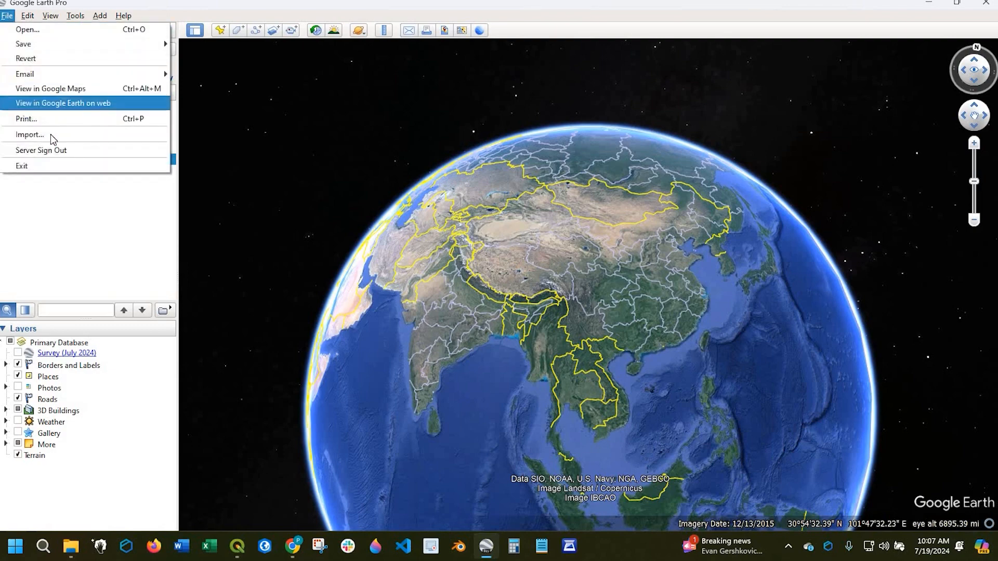
left_click(29, 134)
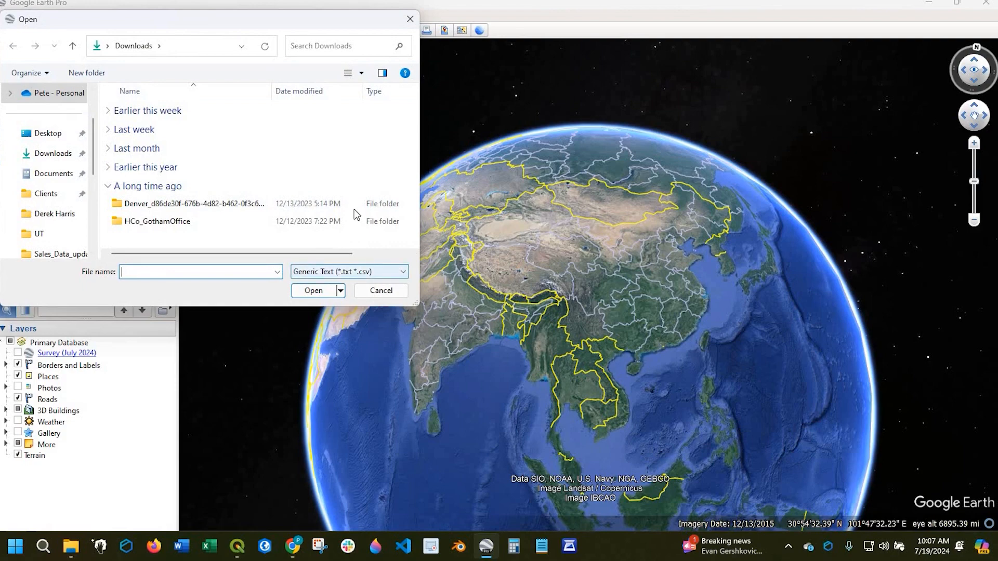
left_click(403, 271)
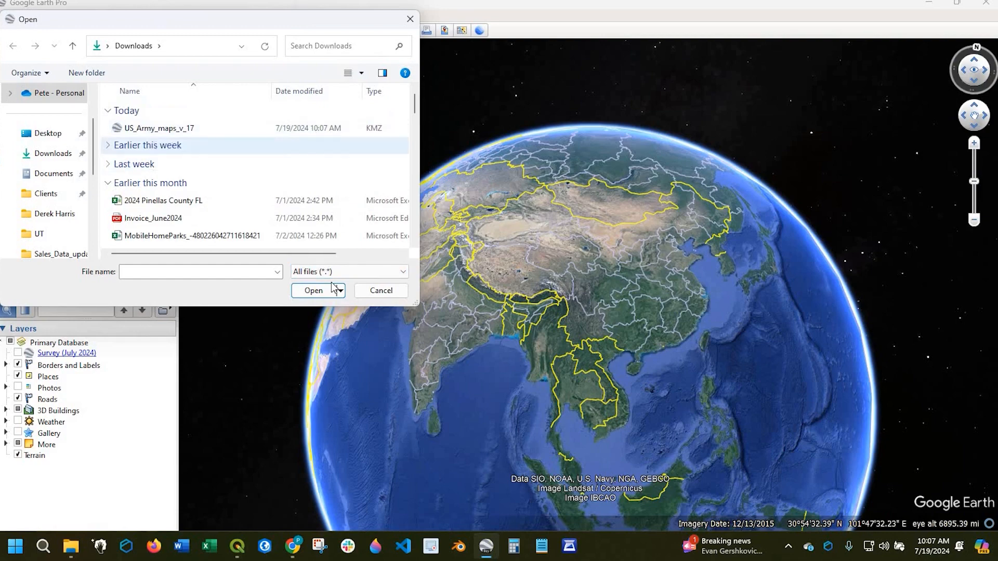
left_click(313, 290)
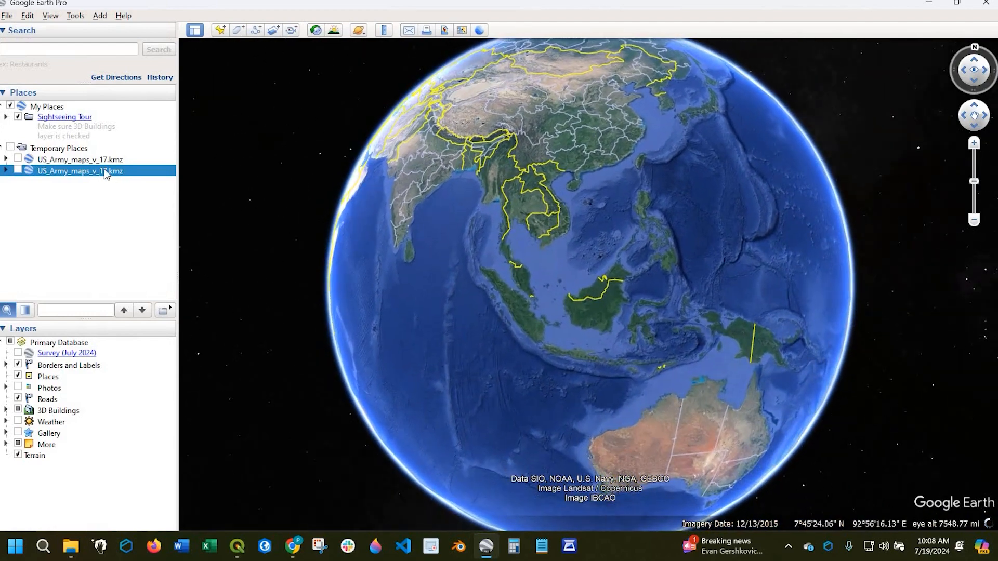
Delete the duplicate US_Army_maps_v_17 entry from Temporary Places.
right_click(79, 171)
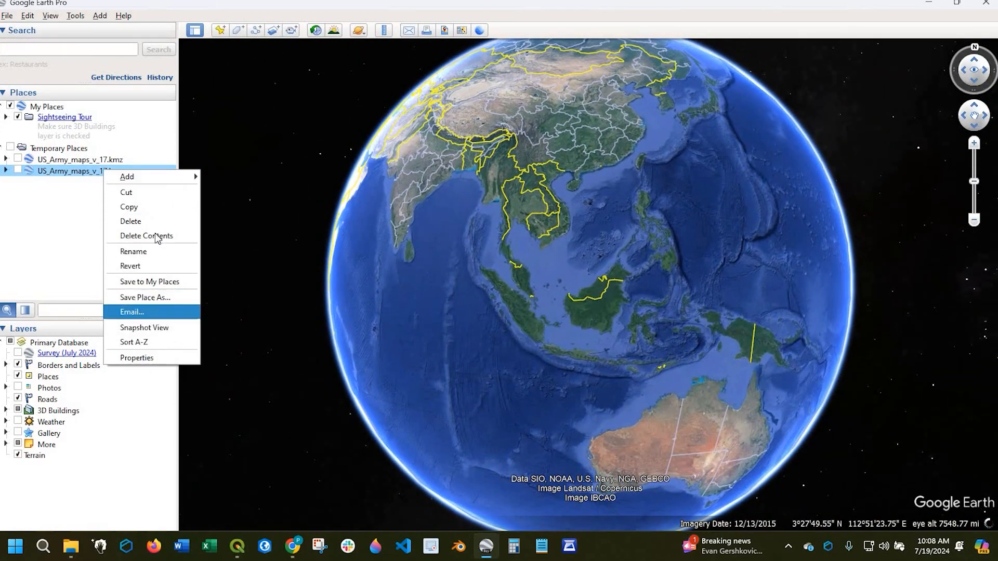
left_click(130, 221)
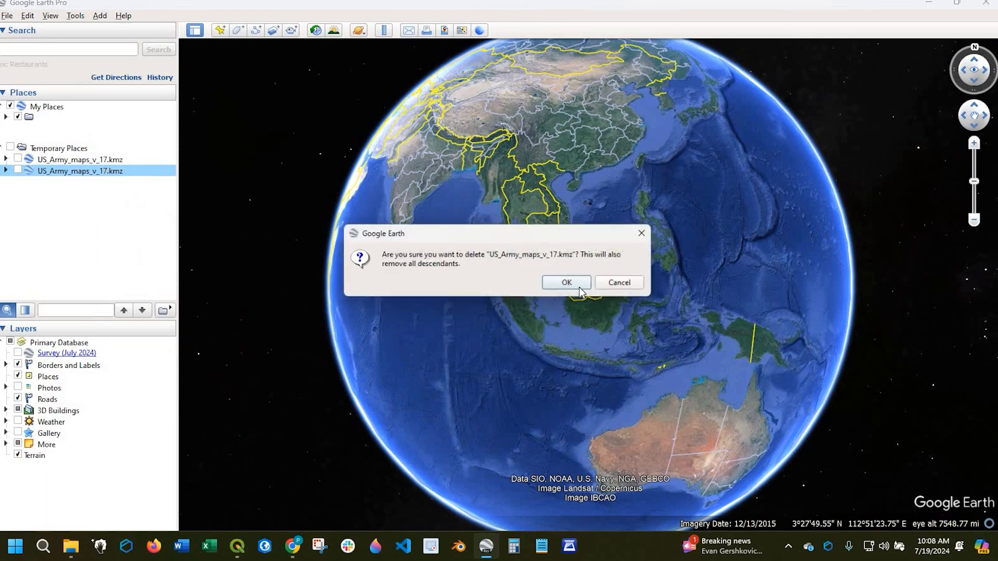
left_click(565, 282)
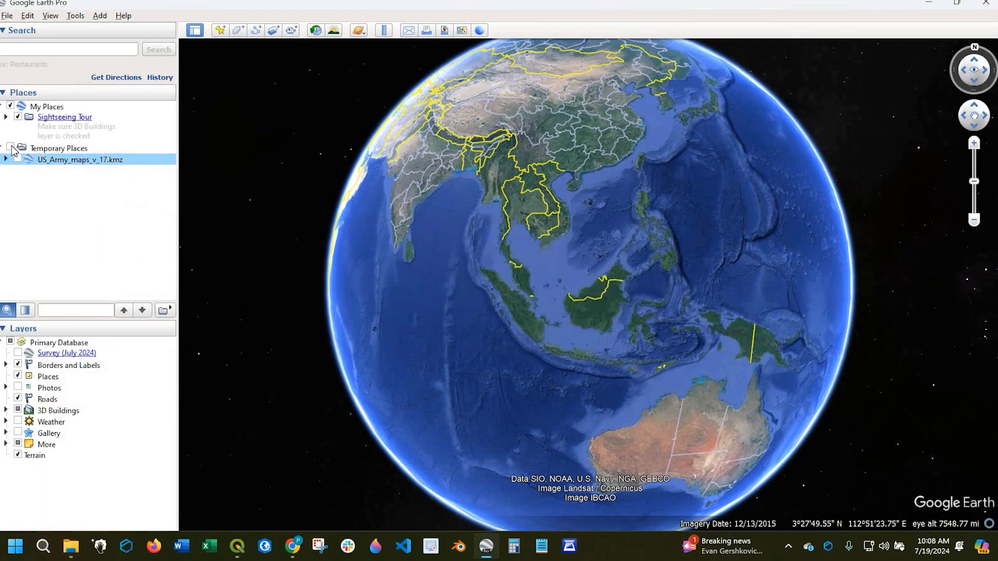
Turn on the Temporary Places sheet grid and zoom to central Côte d'Ivoire.
left_click(10, 148)
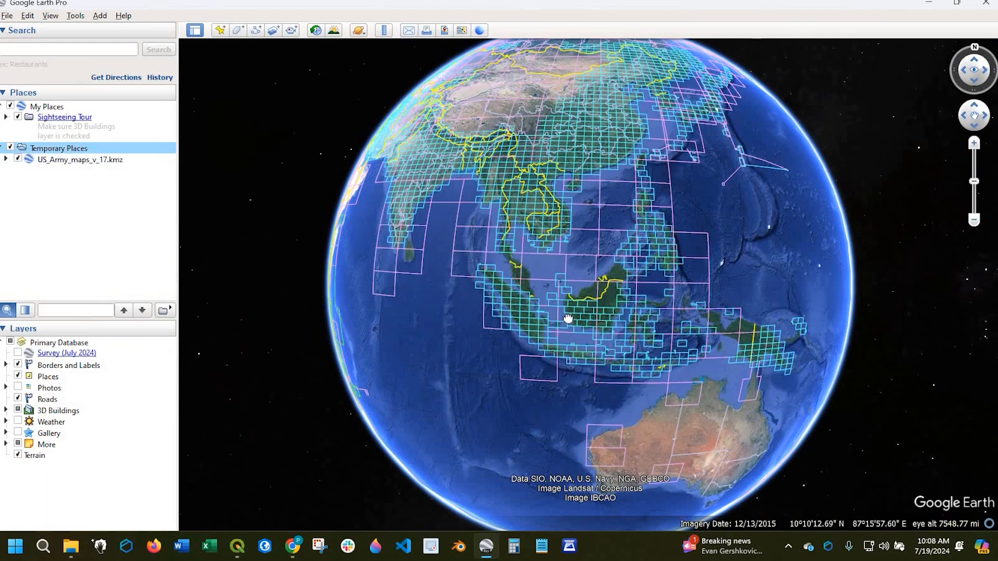
left_click_drag(567, 318, 735, 376)
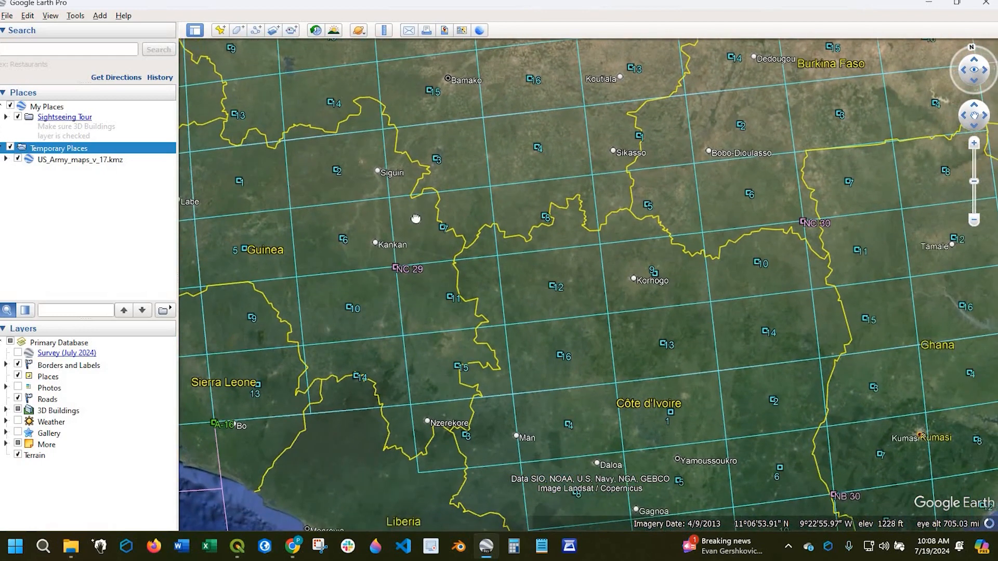
left_click_drag(414, 218, 503, 322)
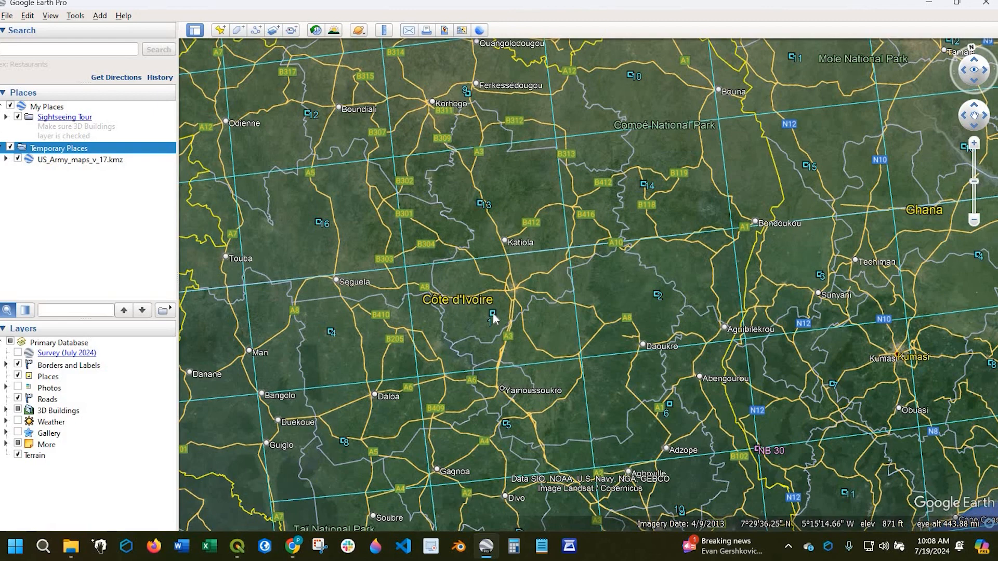
Open sheet NB 30-1 Bouake's scanned map at full resolution, then close it.
left_click(491, 319)
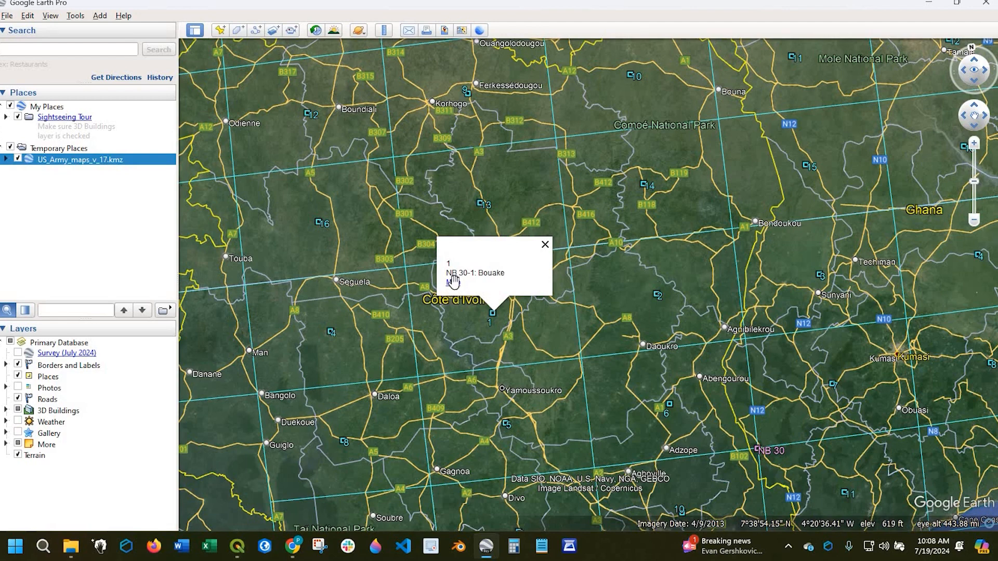
left_click(545, 244)
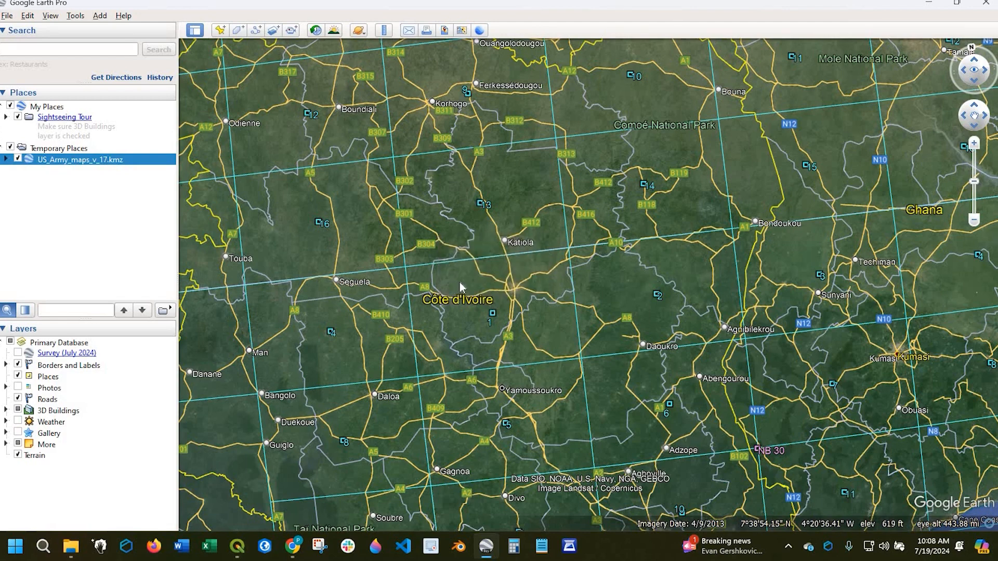
left_click(769, 450)
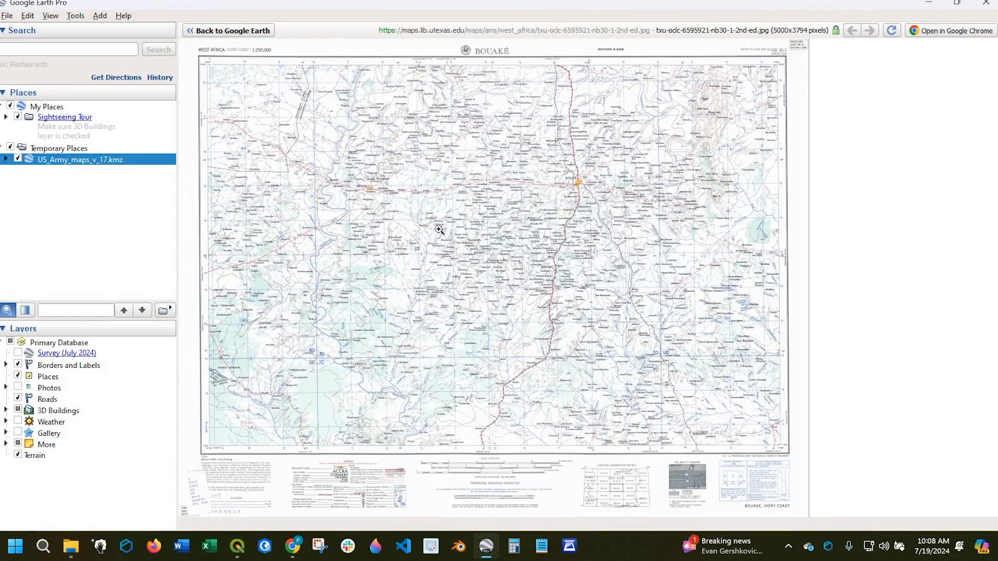
mouse_move(551, 251)
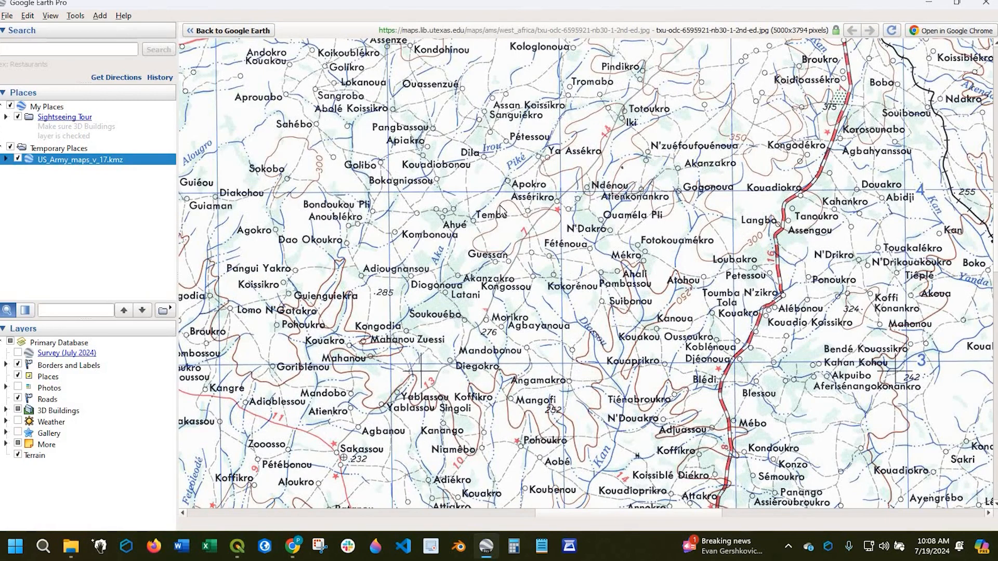
mouse_move(426, 527)
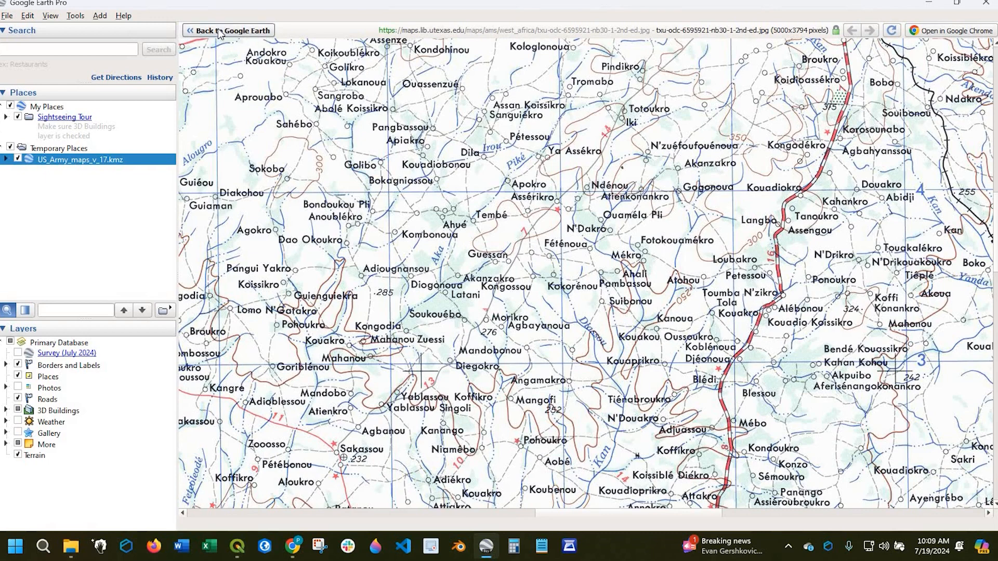
mouse_move(228, 30)
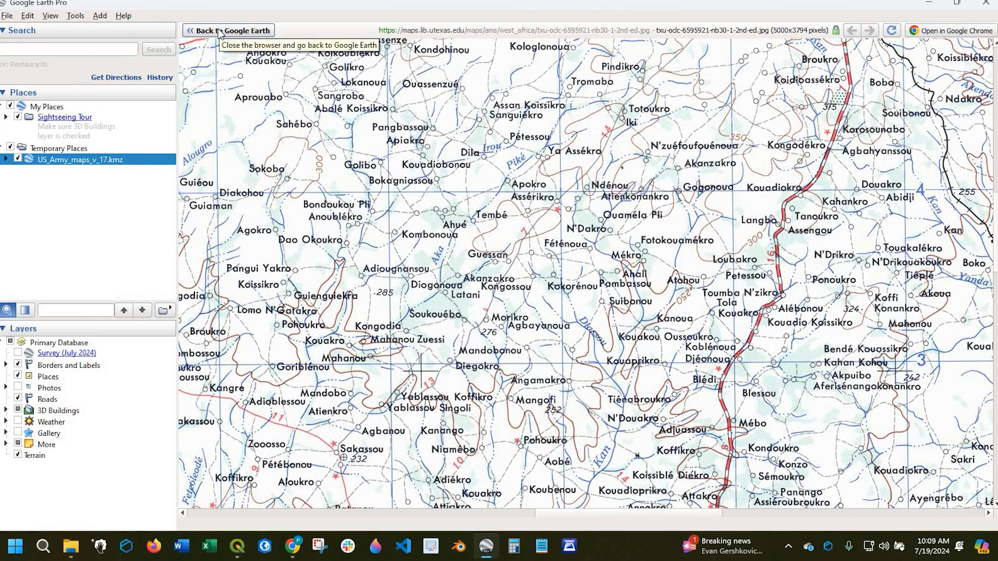
left_click(228, 30)
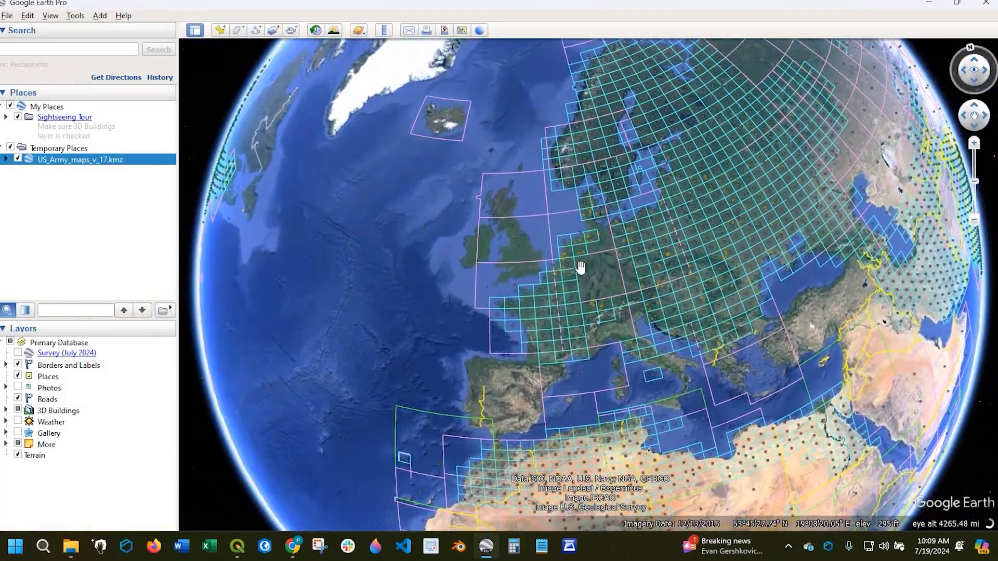
Zoom into northern France and show details for the NM 31-11 Paris sheet.
scroll("down", 3)
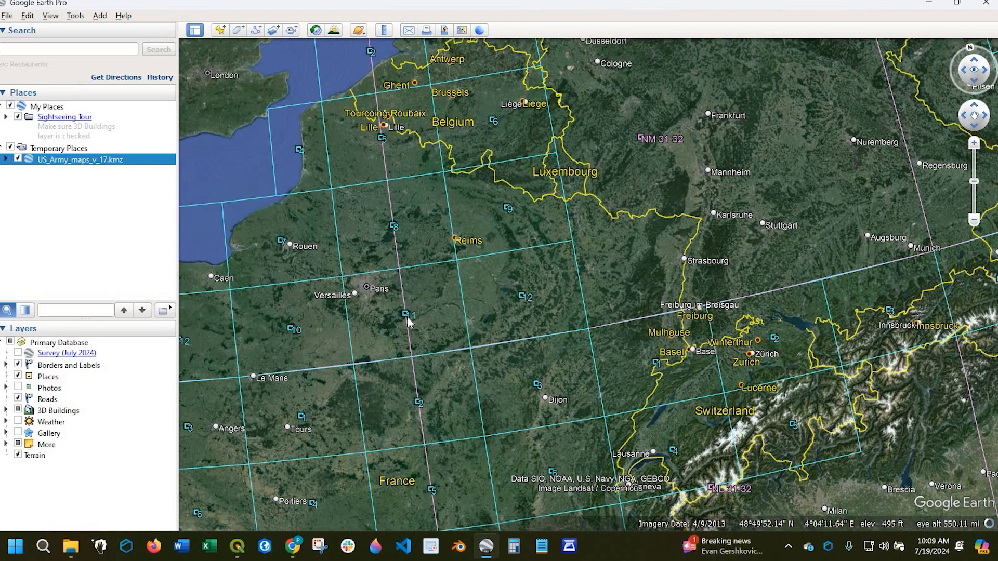
left_click(406, 315)
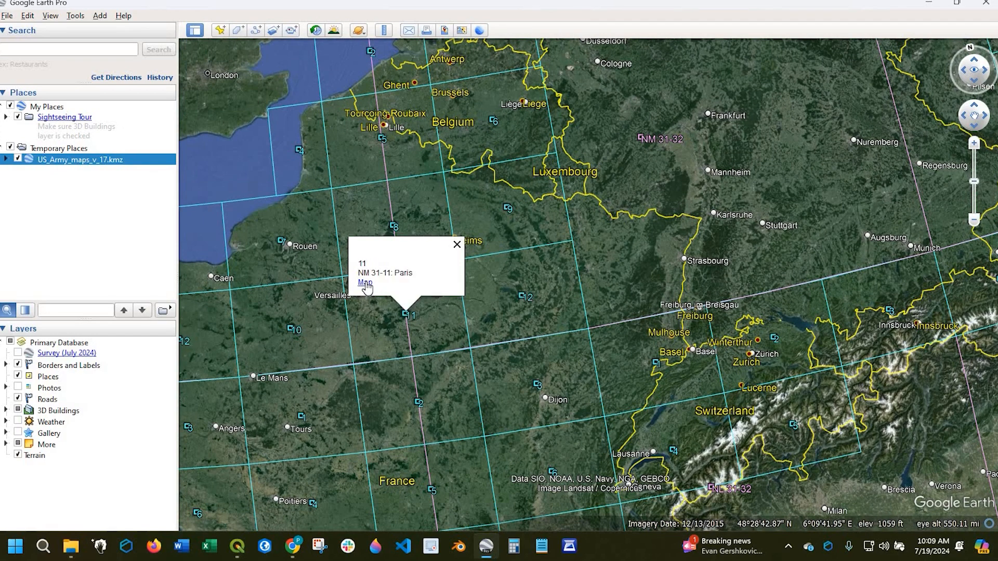
Open the NM 31-11 Paris scanned map and scroll through it to its location diagram.
left_click(456, 244)
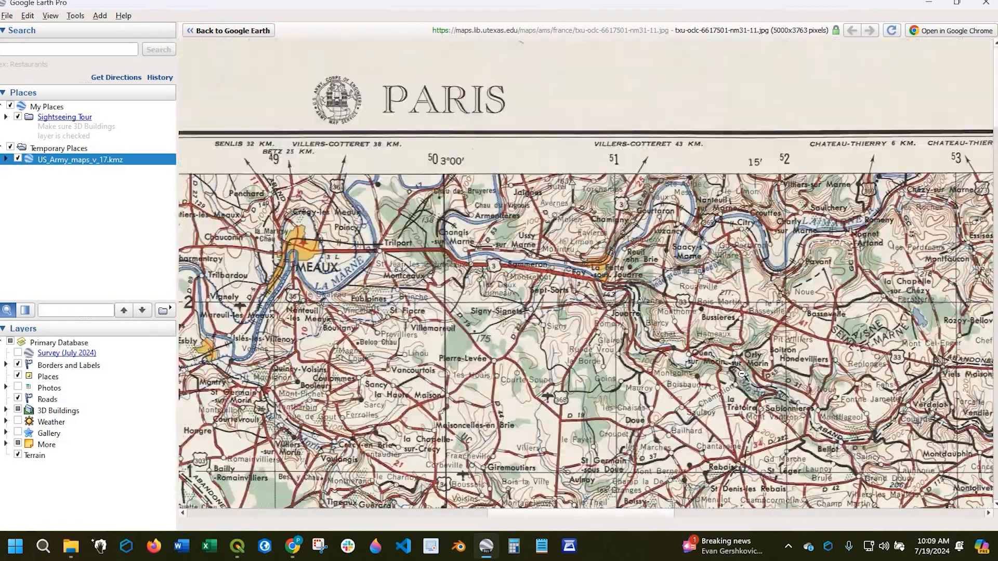
scroll("down", 3)
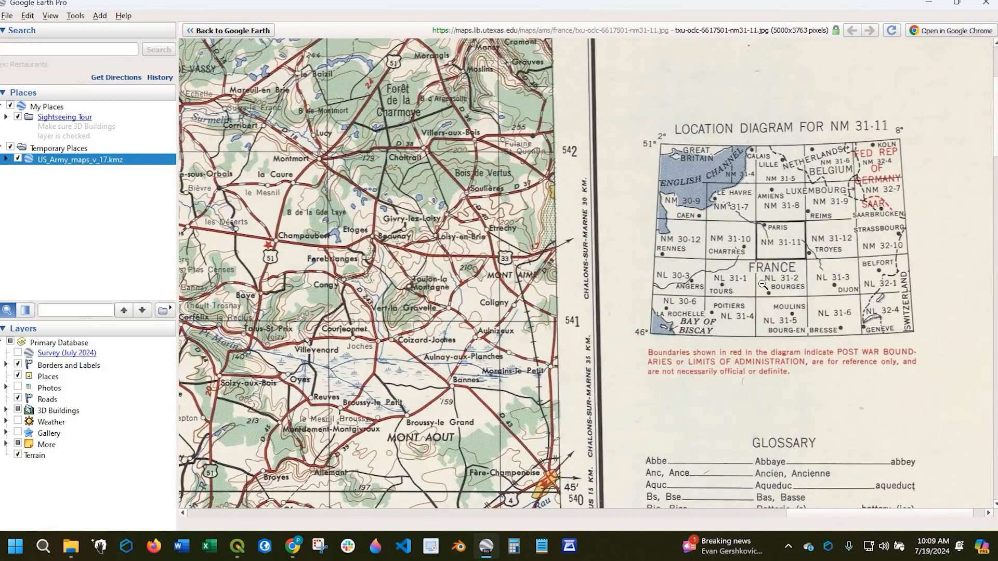
mouse_move(770, 269)
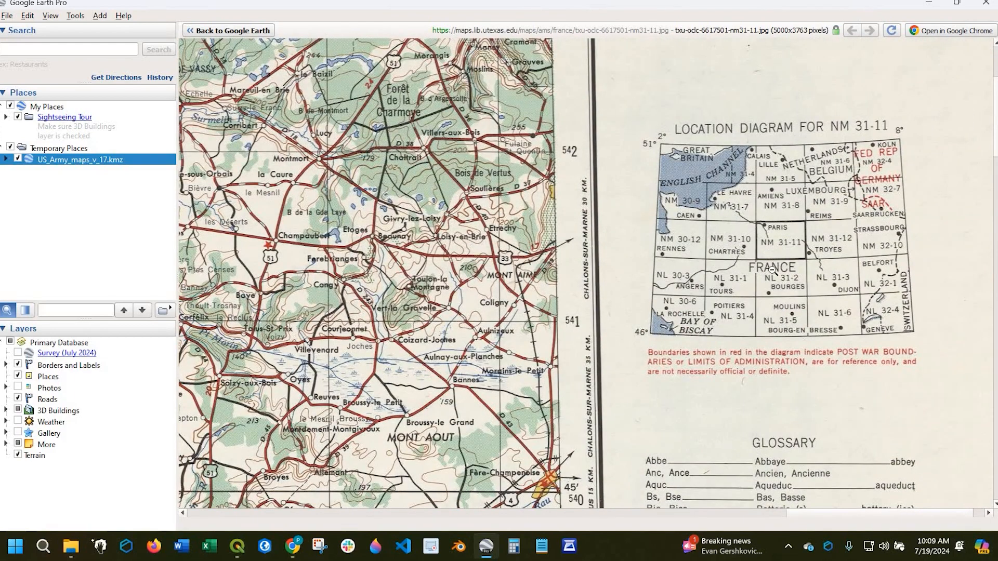
scroll("down", 3)
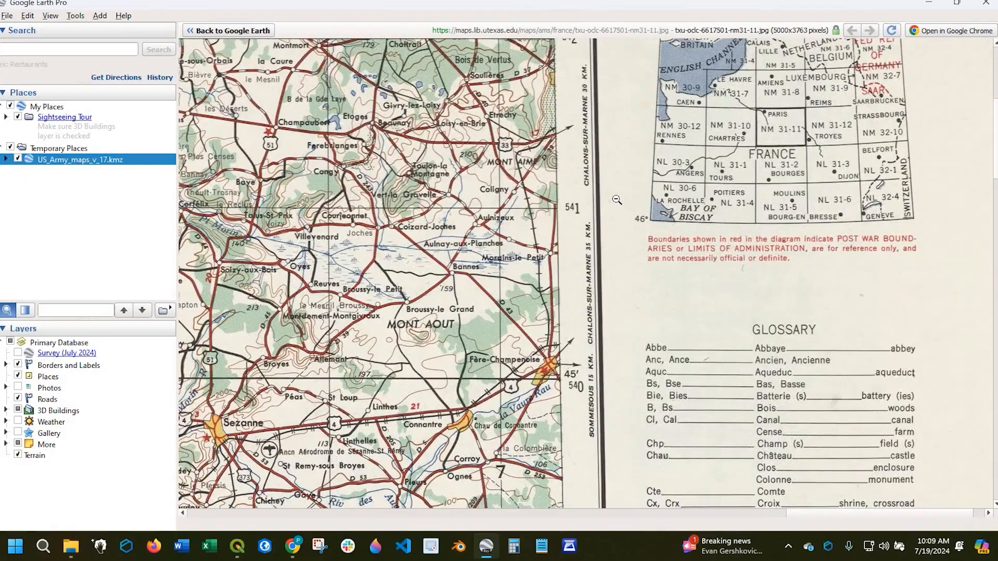
scroll("down", 3)
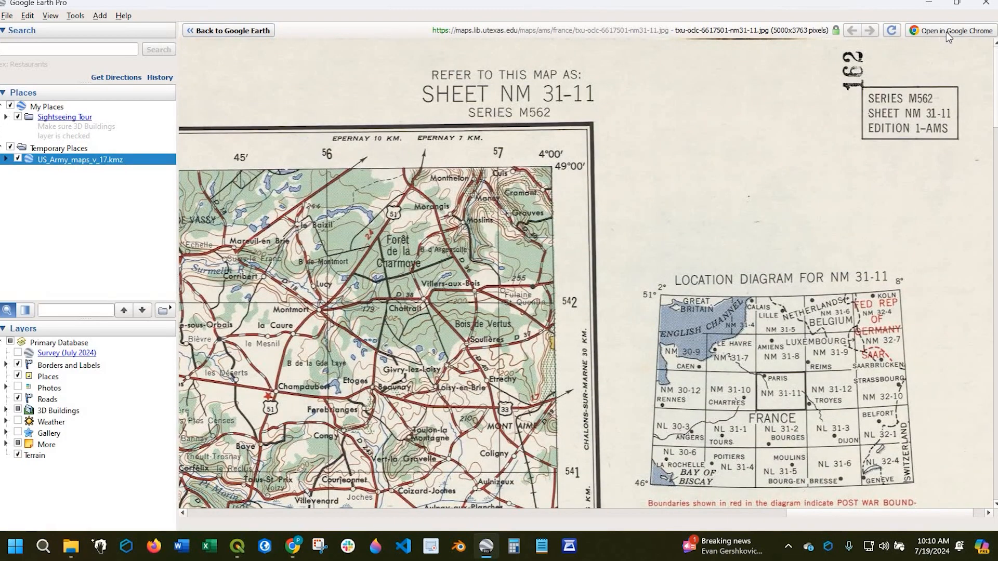
mouse_move(948, 35)
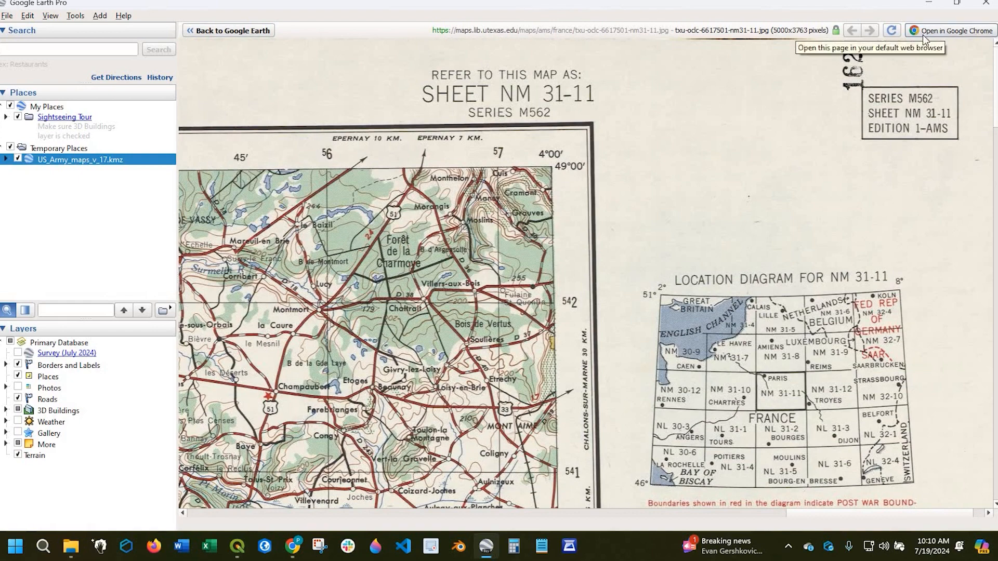
Open the Paris map in Chrome, start Save image as, then cancel the dialog.
left_click(953, 30)
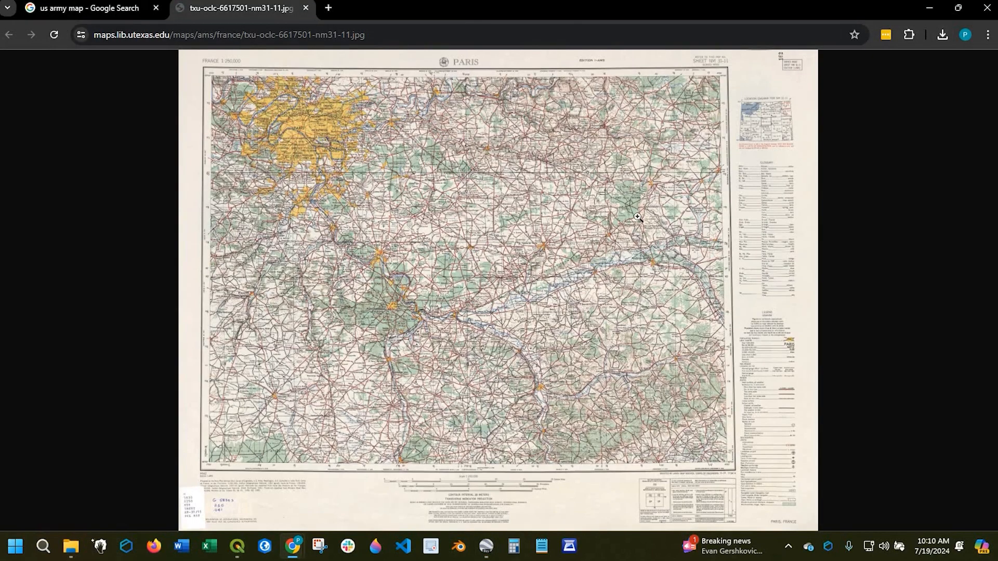
mouse_move(619, 209)
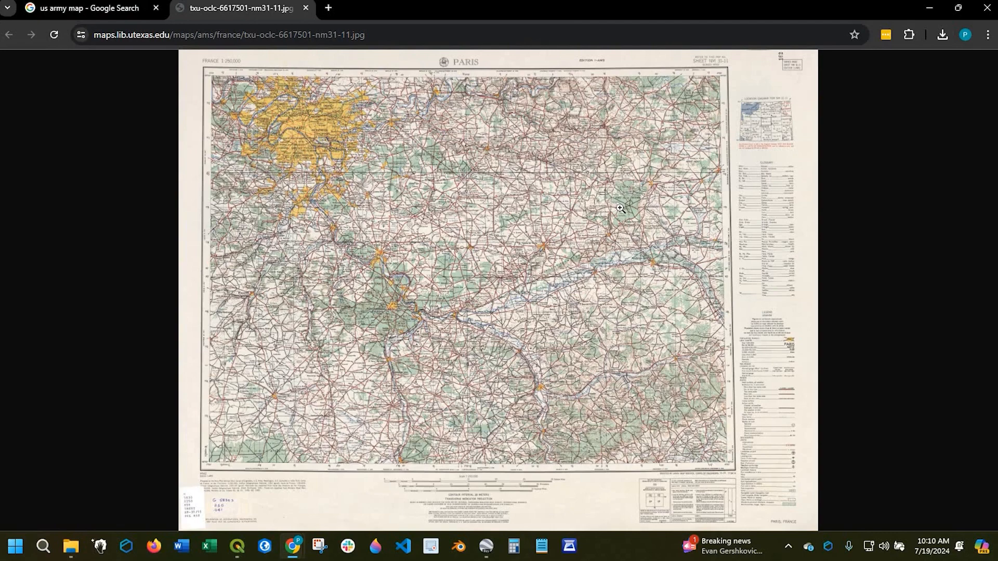
mouse_move(652, 184)
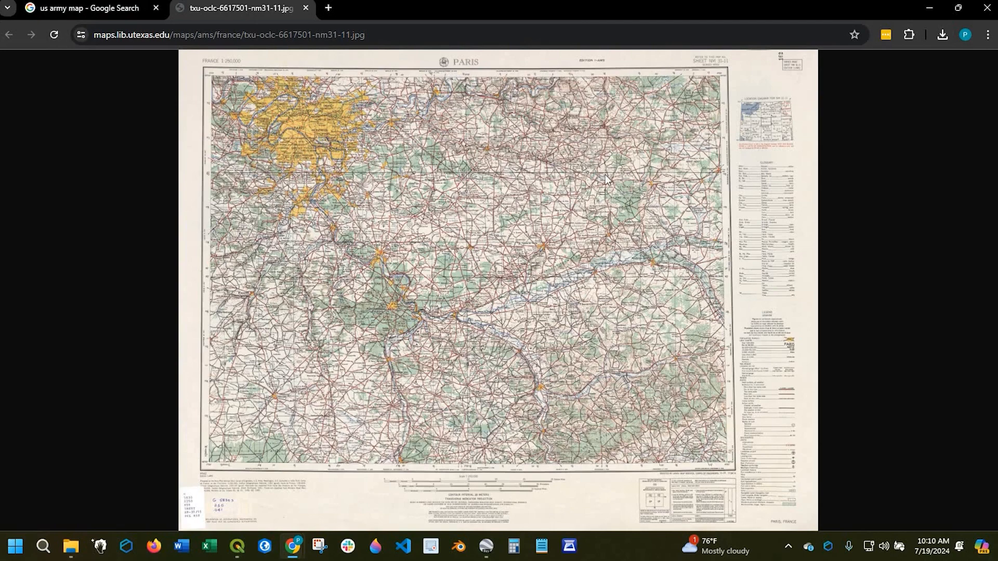
right_click(605, 181)
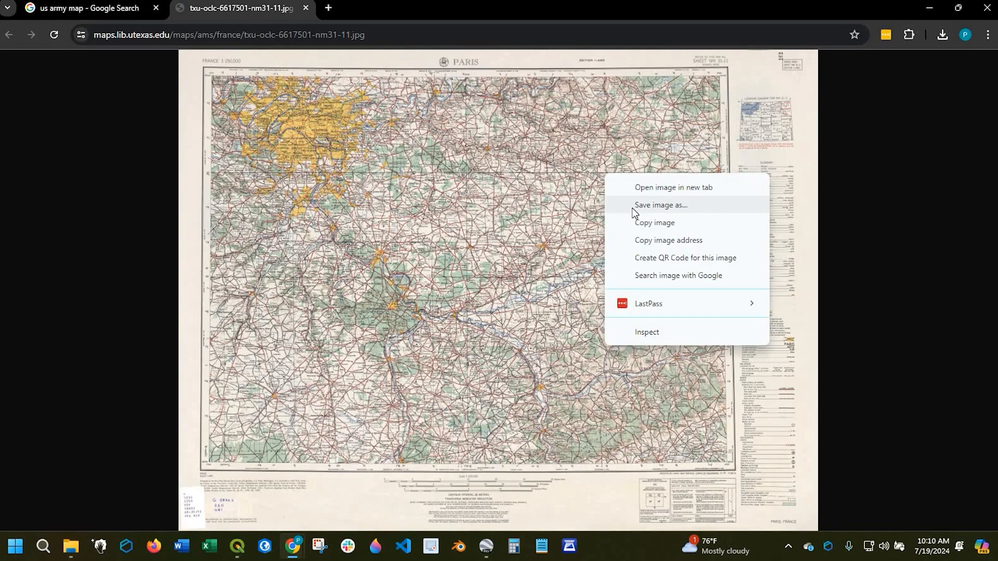
mouse_move(424, 234)
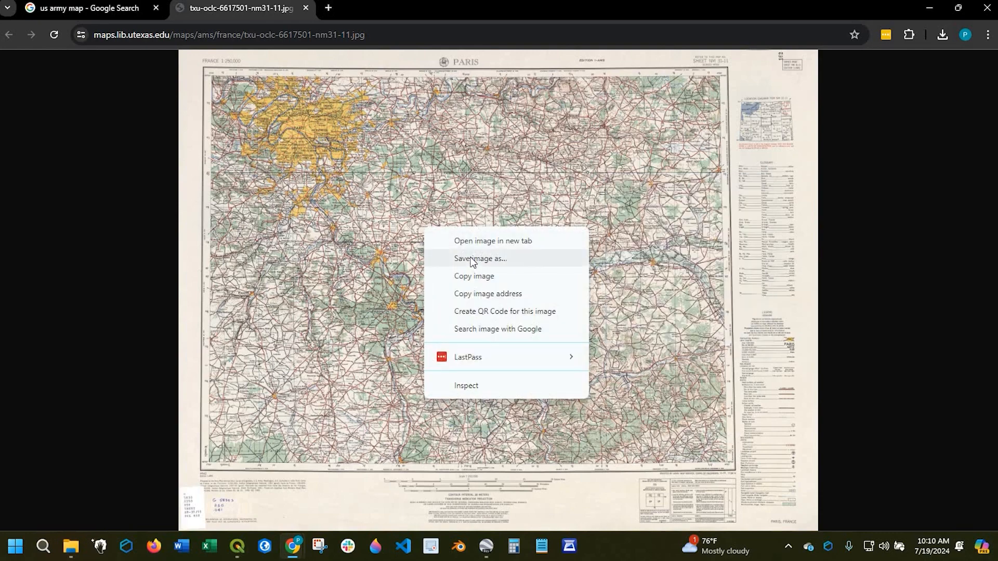
left_click(480, 258)
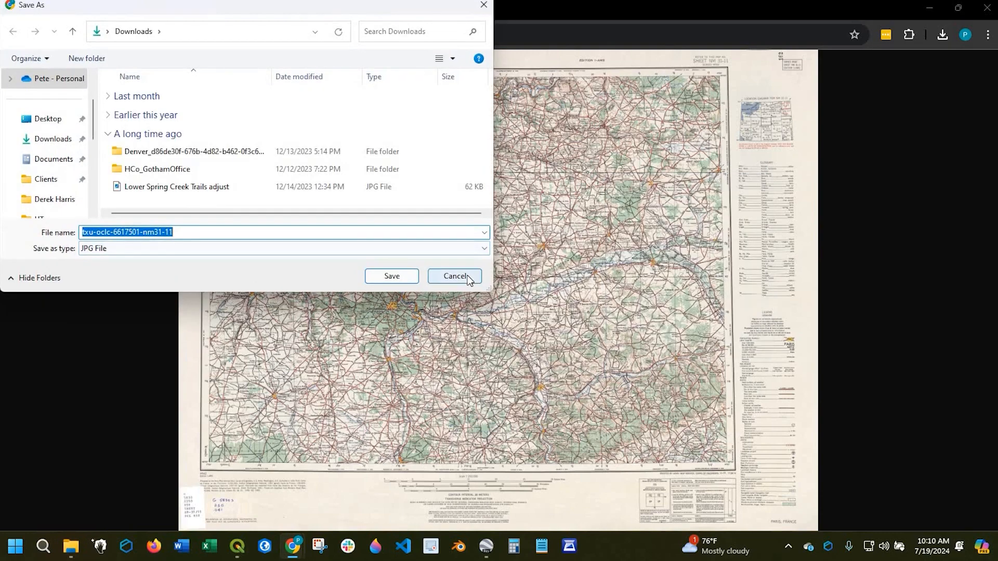
left_click(455, 276)
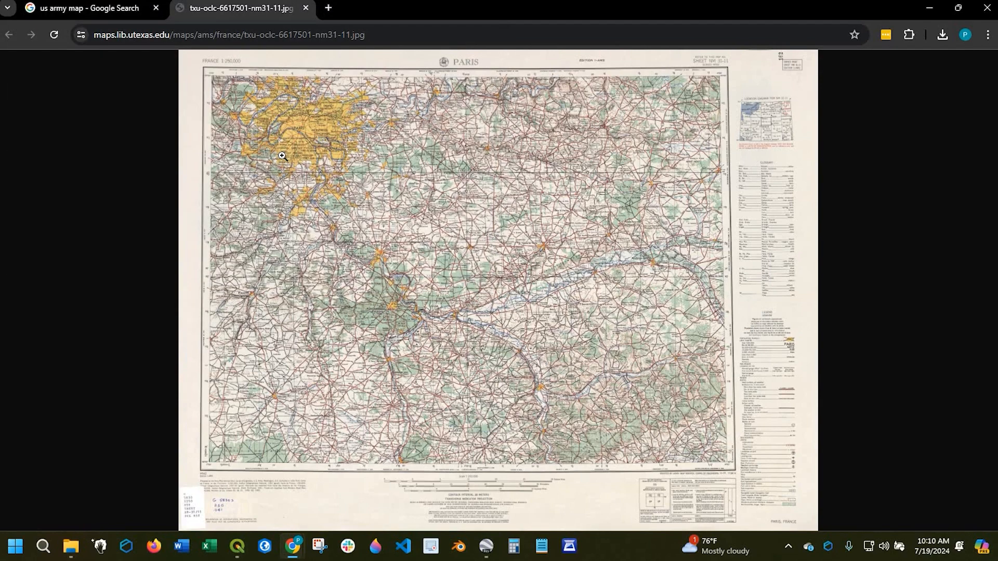
mouse_move(585, 197)
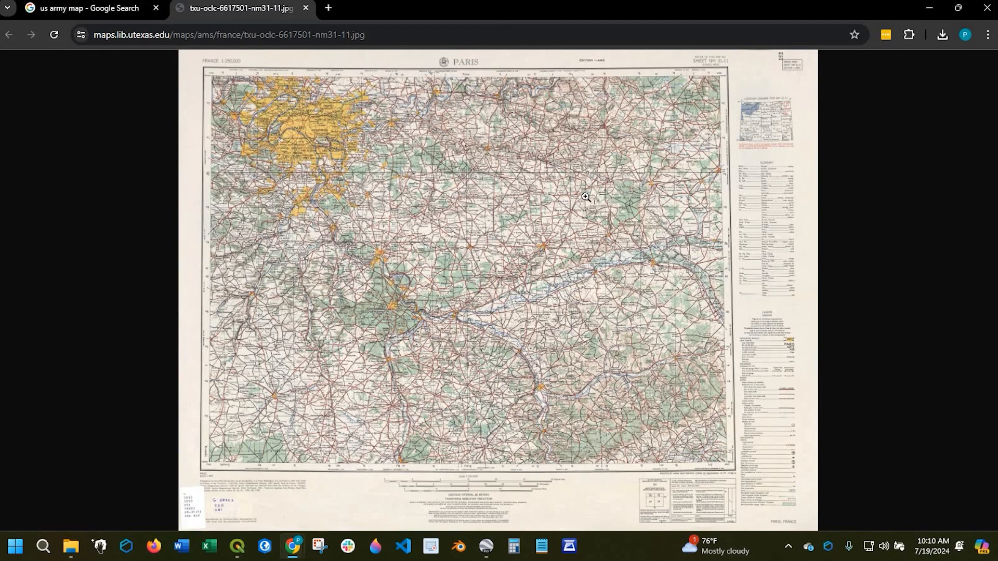
mouse_move(576, 200)
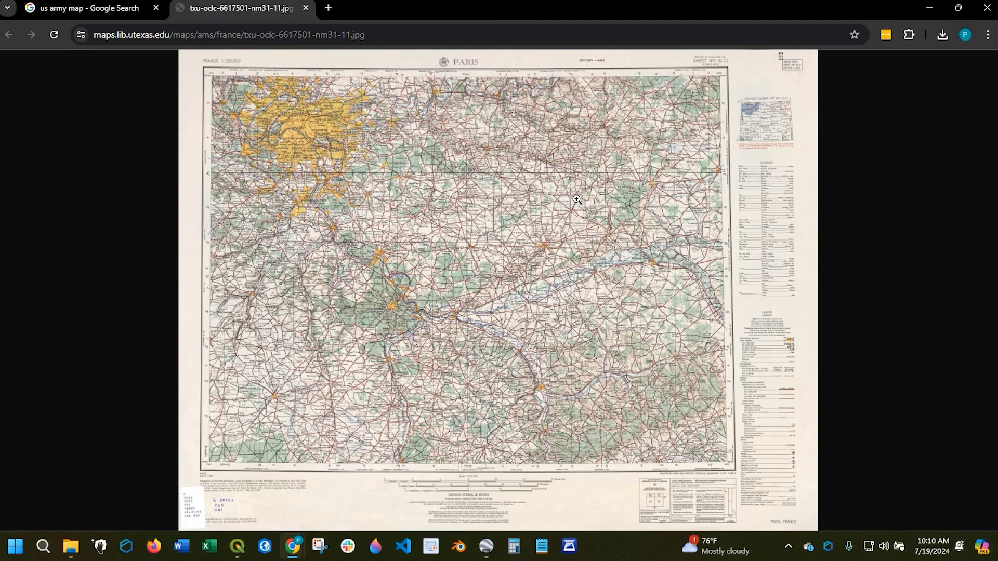
mouse_move(499, 233)
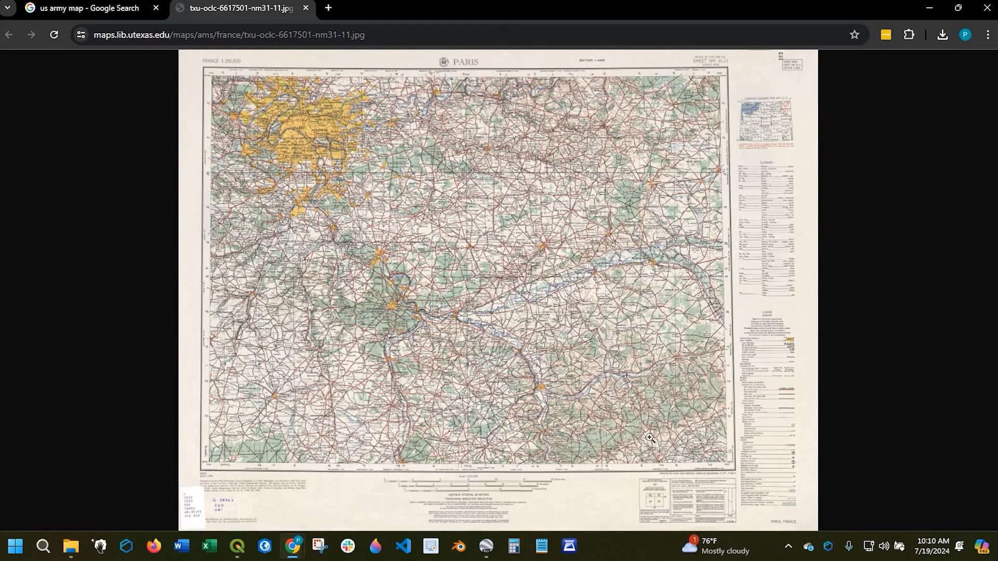
mouse_move(648, 428)
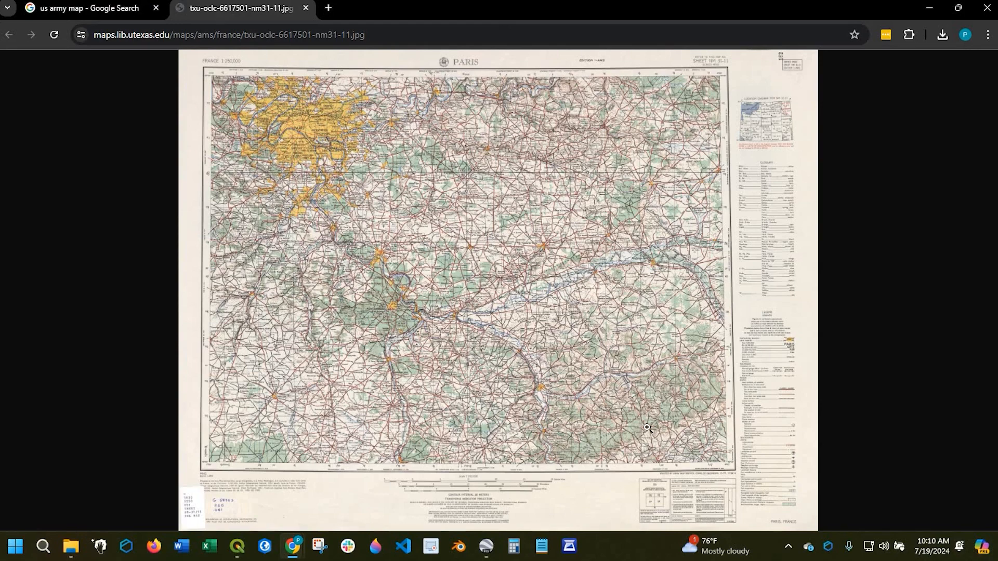
mouse_move(598, 405)
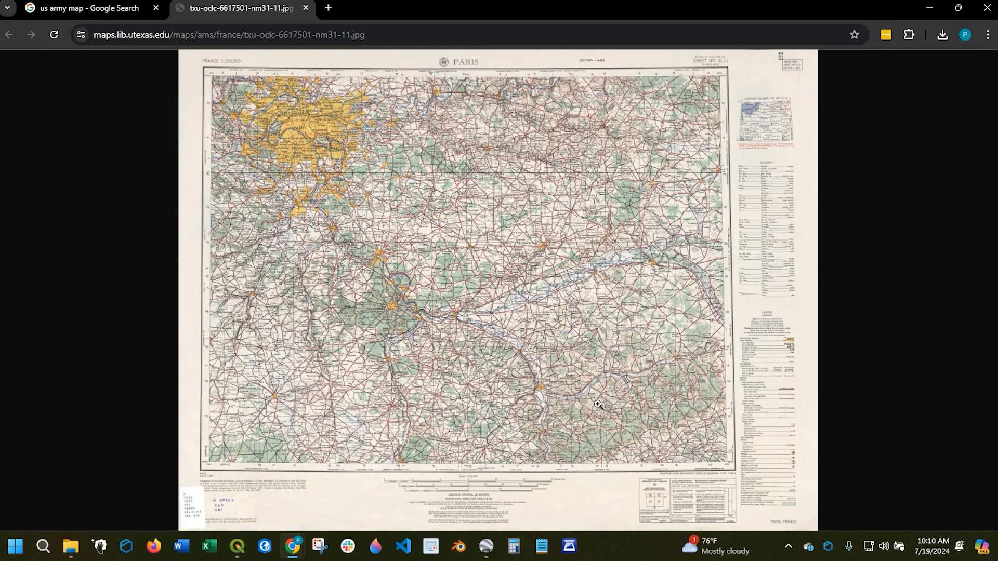
mouse_move(585, 197)
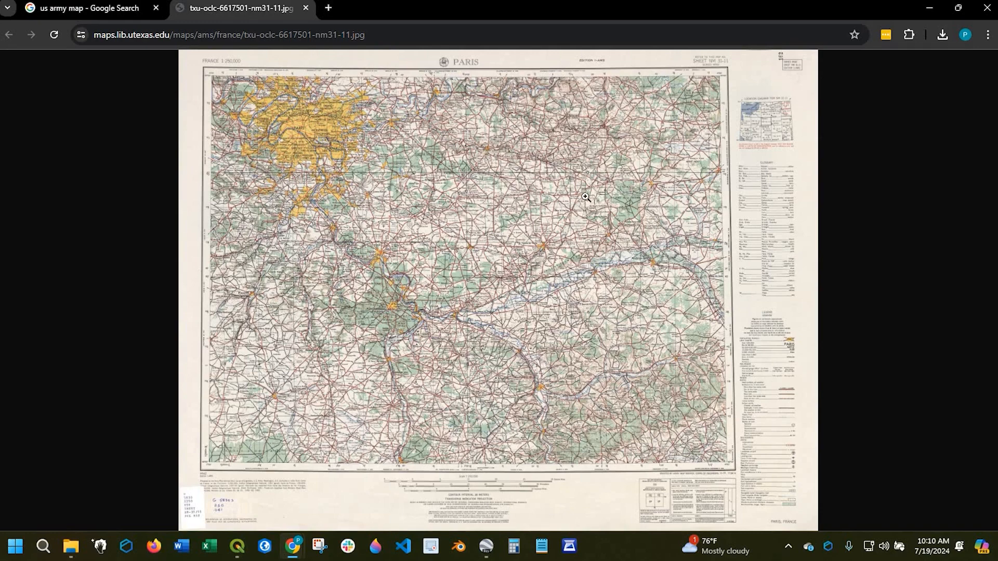
mouse_move(576, 200)
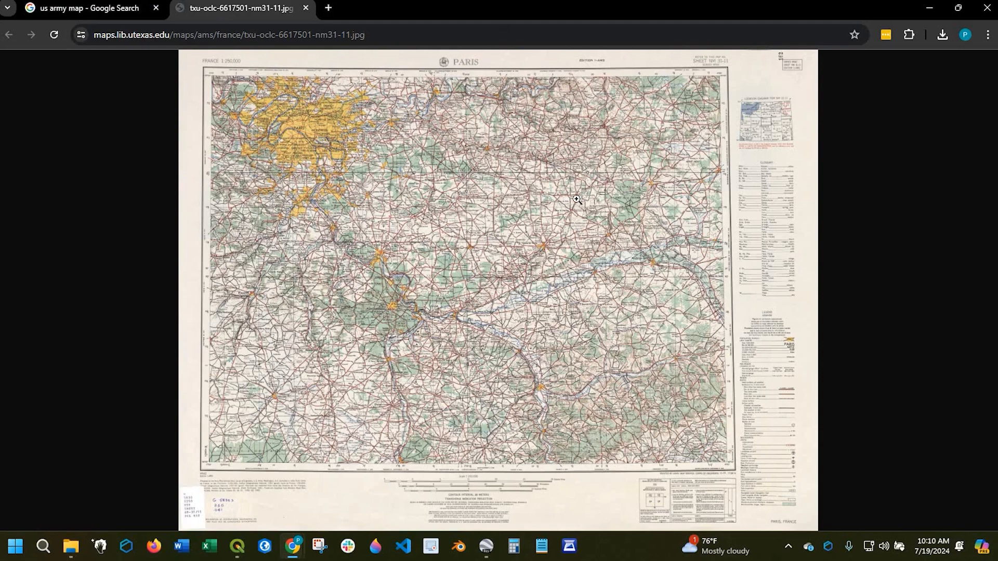
mouse_move(554, 215)
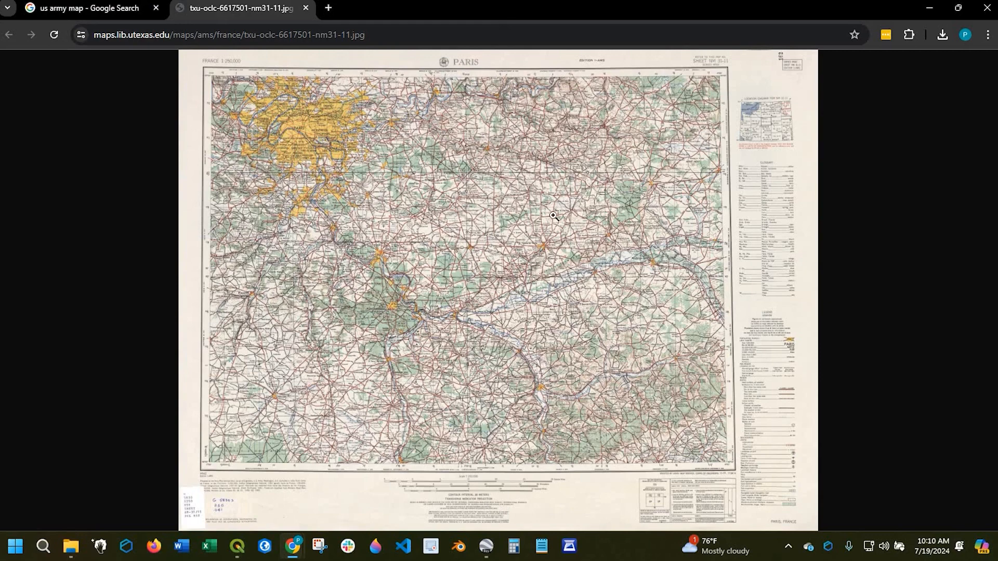
mouse_move(873, 262)
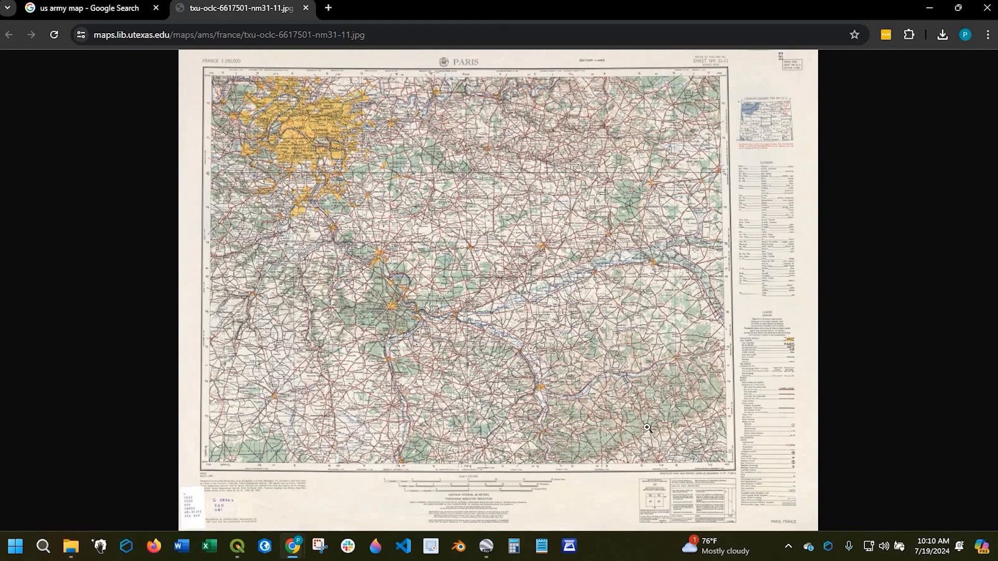
mouse_move(598, 404)
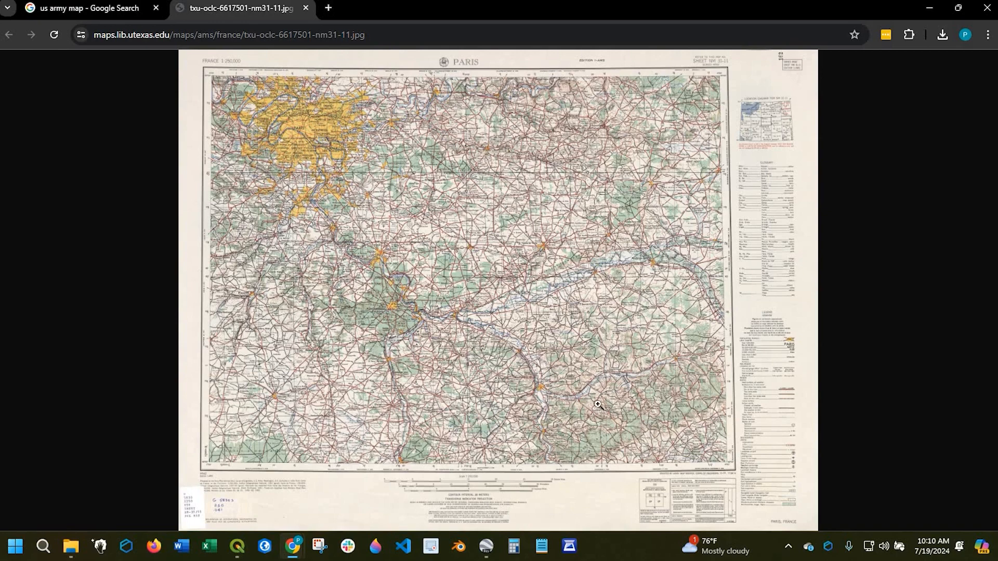